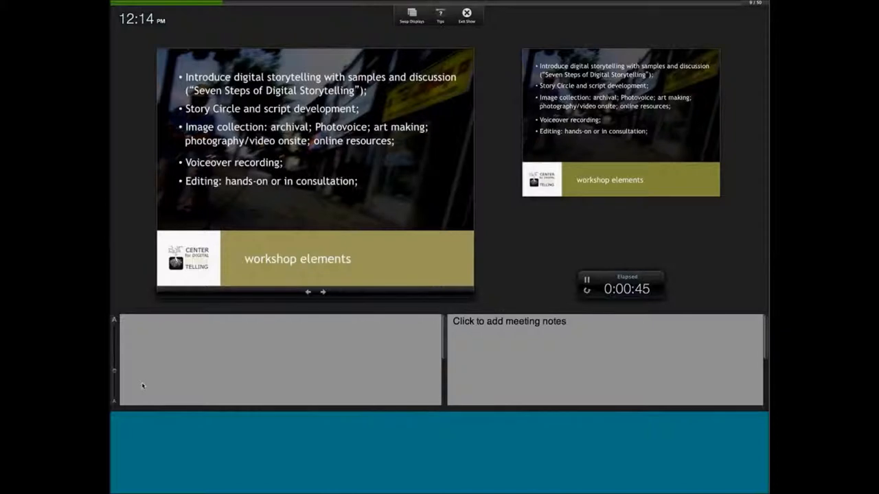
Leave the Keynote presentation and show all open windows in Mission Control.
{"action": "left_click", "coordinate": [323, 292]}
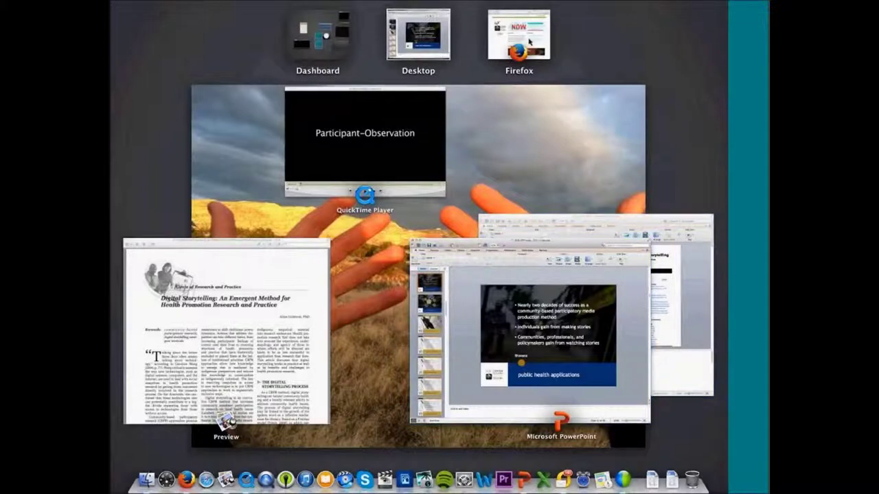
Return to Firefox and show the Digital Storytelling Project Showcase page.
{"action": "left_click", "coordinate": [519, 37]}
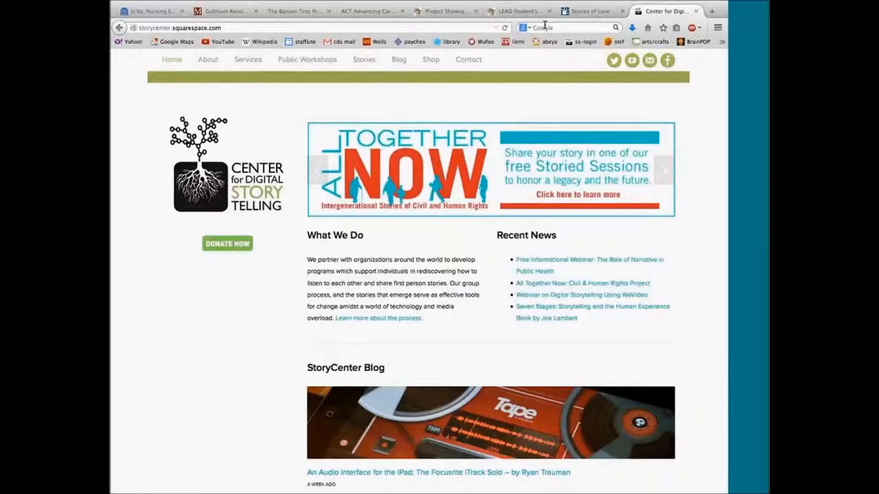
{"action": "left_click", "coordinate": [367, 13]}
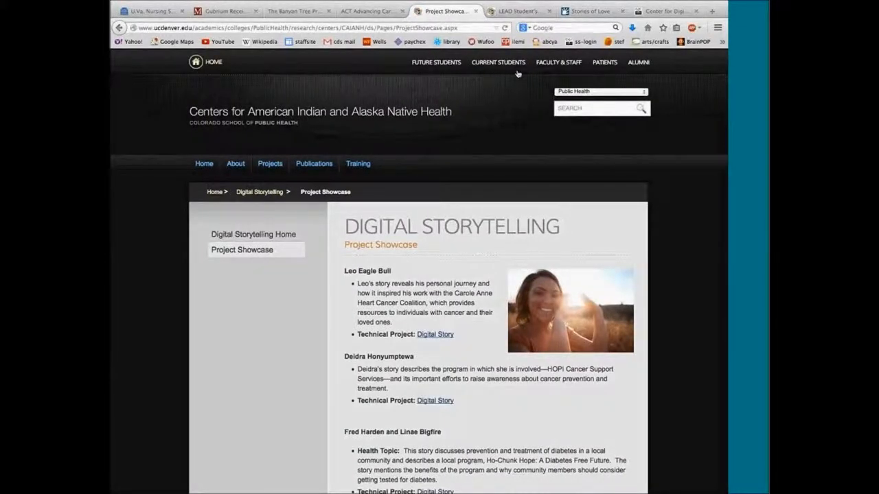
Switch to the LEADS Students Special Project page of medical students' digital stories.
{"action": "left_click", "coordinate": [533, 11]}
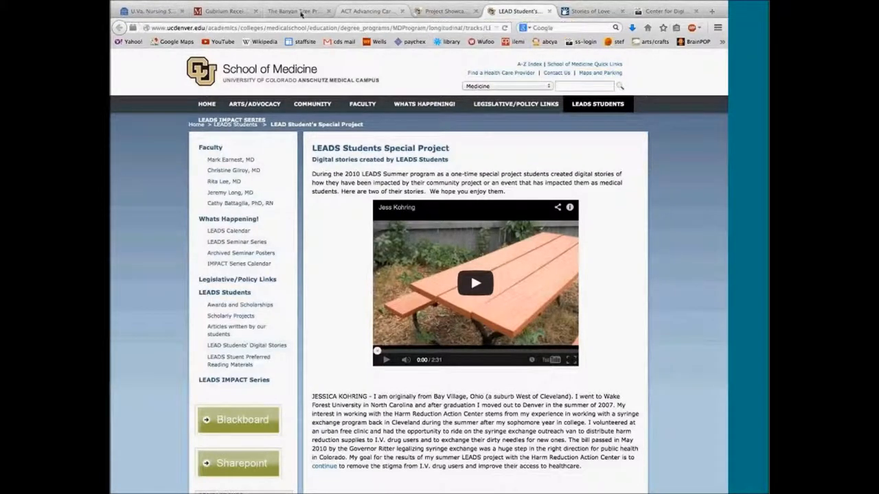
{"action": "mouse_move", "coordinate": [292, 11]}
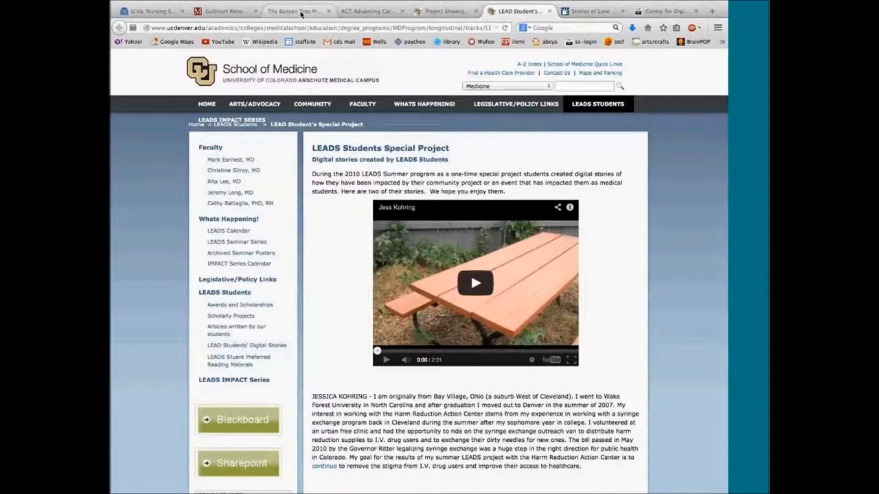
Open the Banyan Tree Project page and show 'All the Truly Important Things' full screen.
{"action": "left_click", "coordinate": [306, 11]}
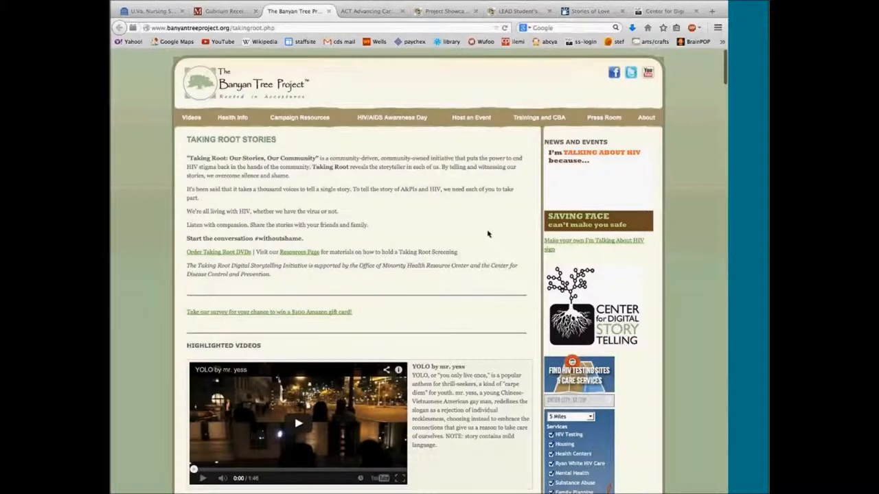
{"action": "scroll", "scroll_direction": "down", "scroll_amount": 3}
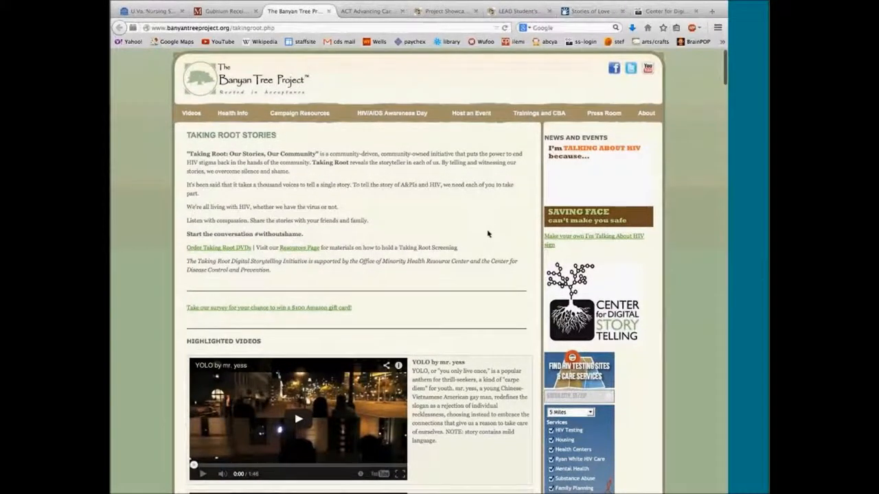
{"action": "scroll", "scroll_direction": "down", "scroll_amount": 3}
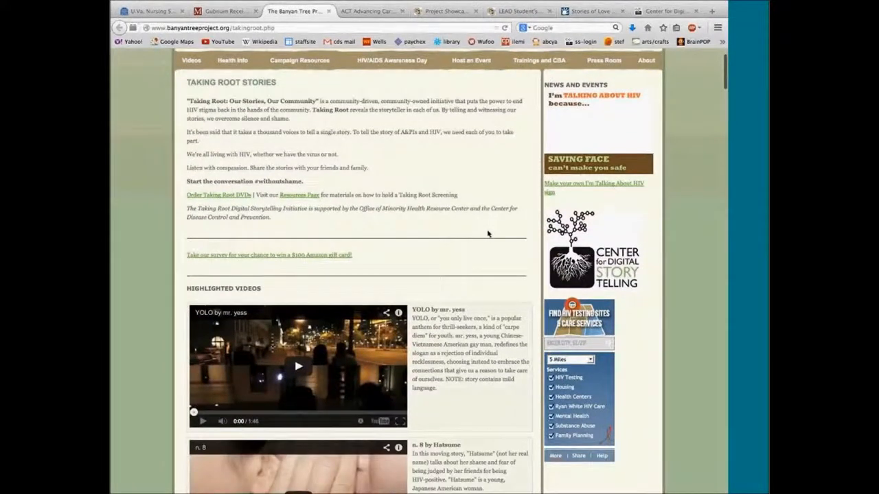
{"action": "scroll", "scroll_direction": "down", "scroll_amount": 3}
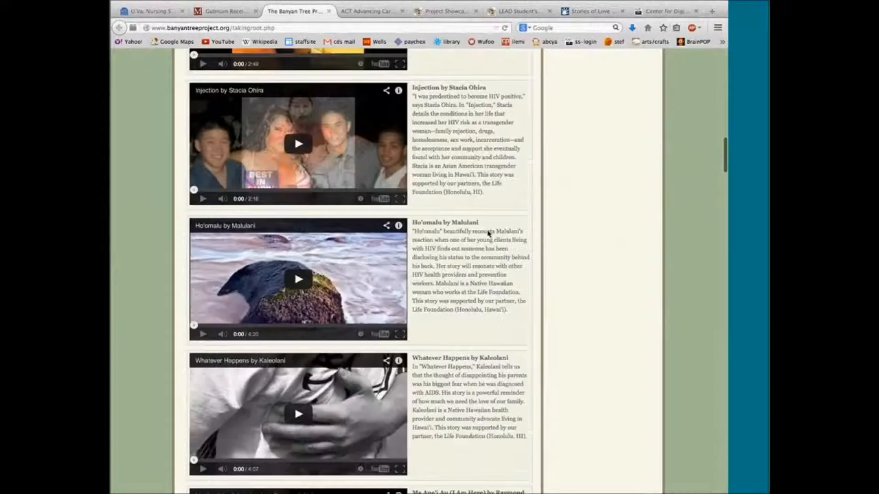
{"action": "scroll", "scroll_direction": "down", "scroll_amount": 3}
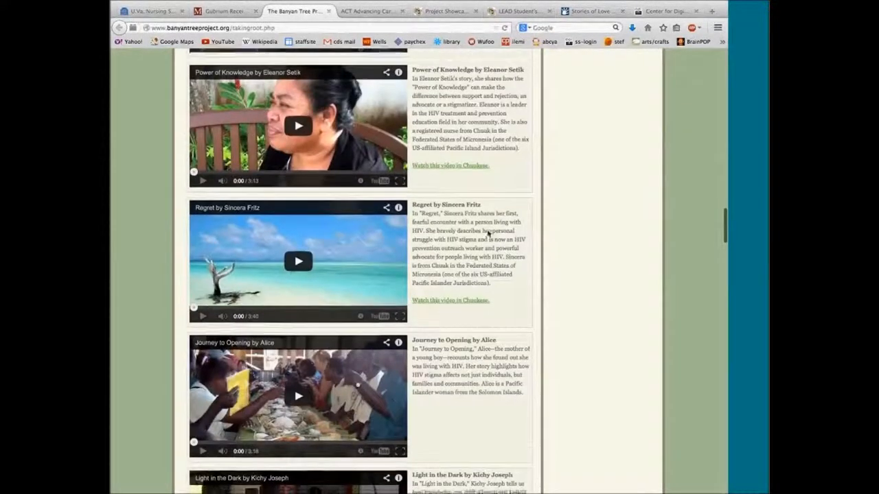
{"action": "scroll", "scroll_direction": "down", "scroll_amount": 3}
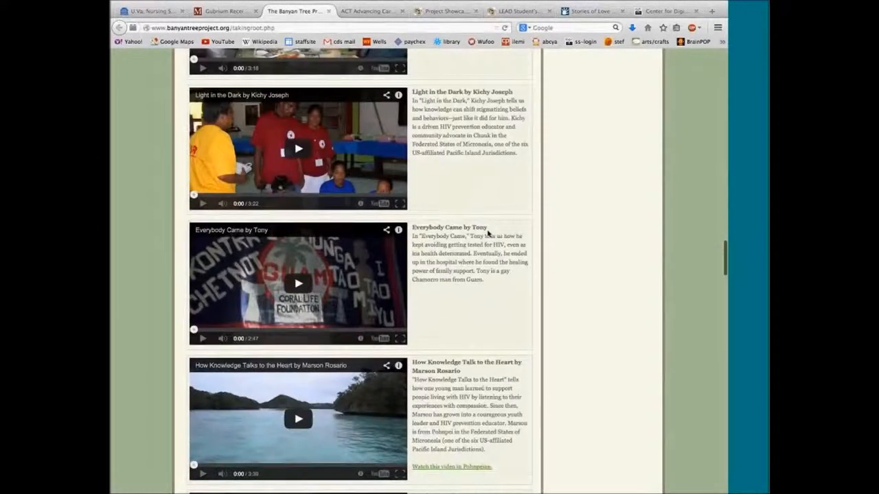
{"action": "scroll", "scroll_direction": "down", "scroll_amount": 3}
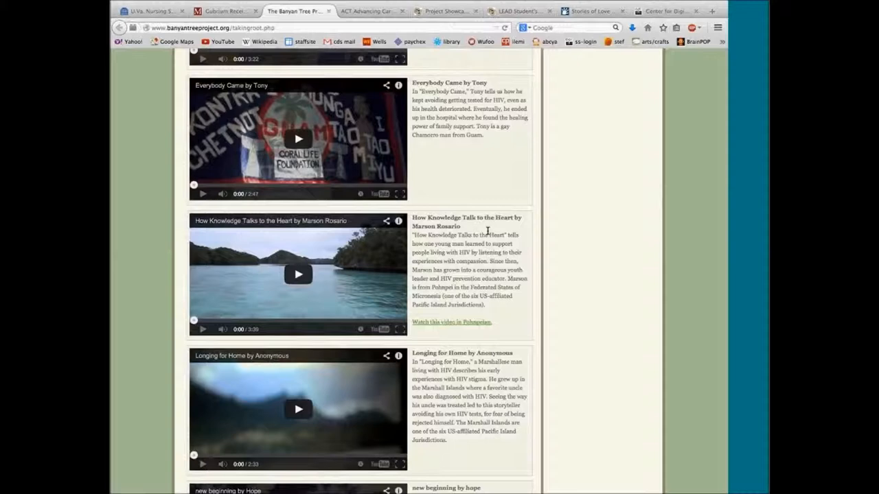
{"action": "scroll", "scroll_direction": "down", "scroll_amount": 3}
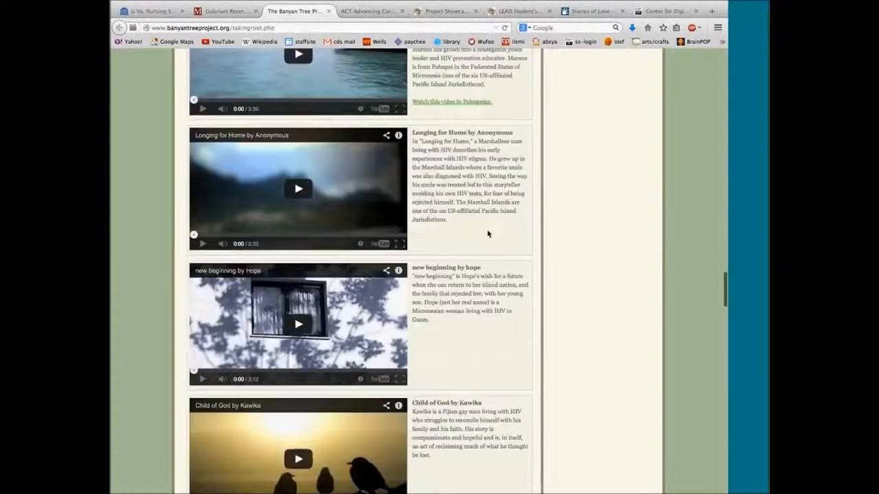
{"action": "scroll", "scroll_direction": "down", "scroll_amount": 3}
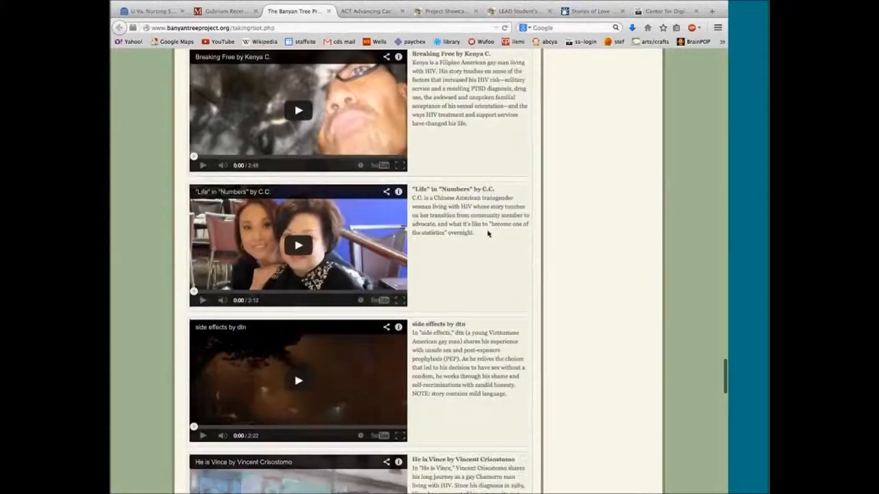
{"action": "scroll", "scroll_direction": "down", "scroll_amount": 3}
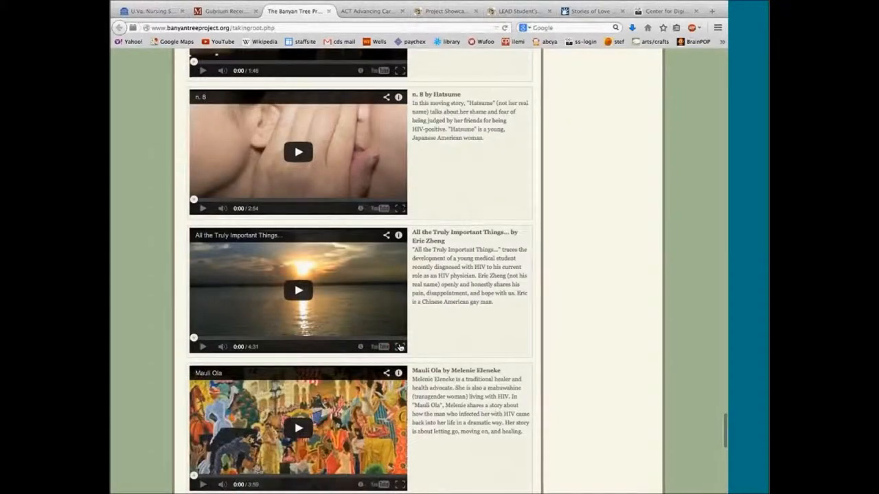
{"action": "mouse_move", "coordinate": [401, 345]}
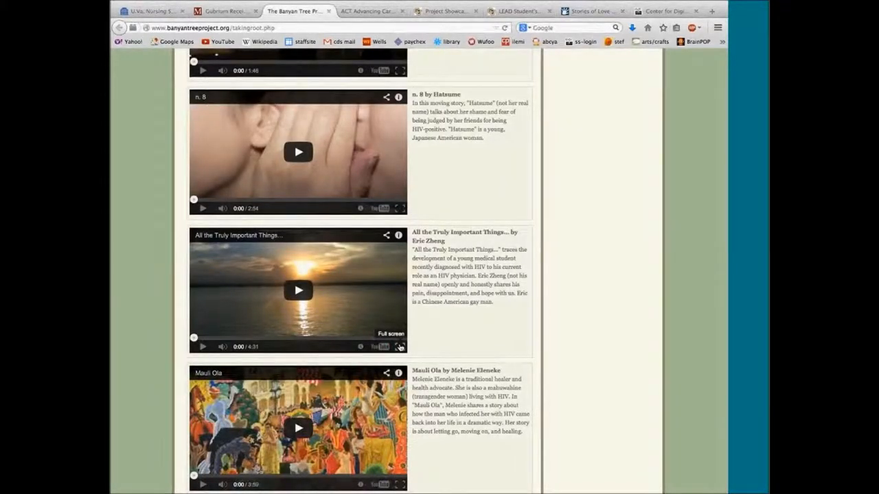
{"action": "left_click", "coordinate": [401, 346]}
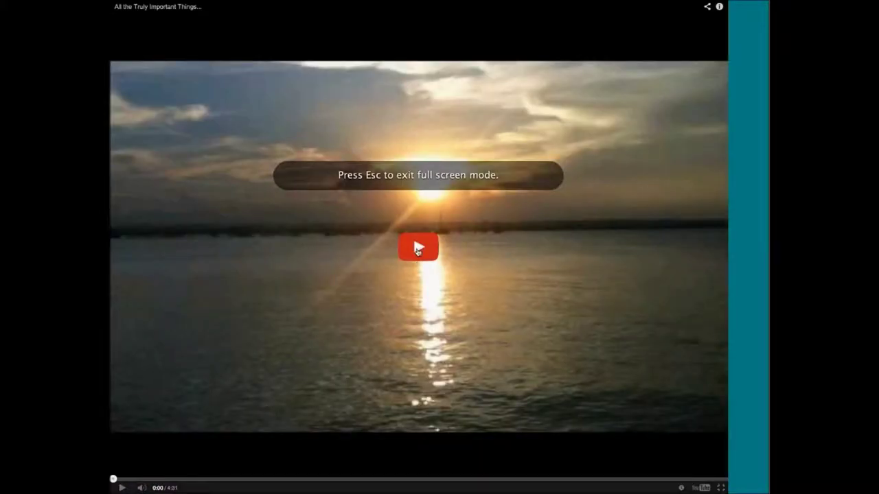
Play the 'All the Truly Important Things' story video through to its end.
{"action": "left_click", "coordinate": [419, 249]}
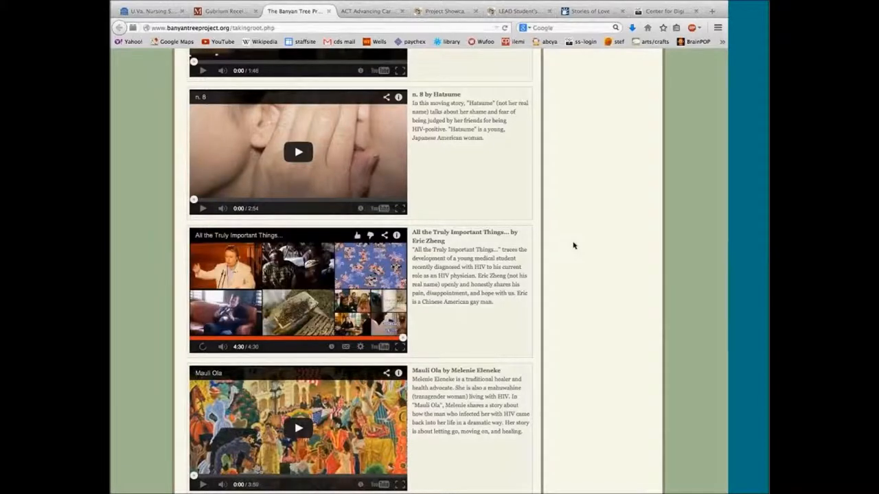
Switch to the UVA Today article on the nursing school's $693,000 storytelling grant.
{"action": "left_click", "coordinate": [154, 12]}
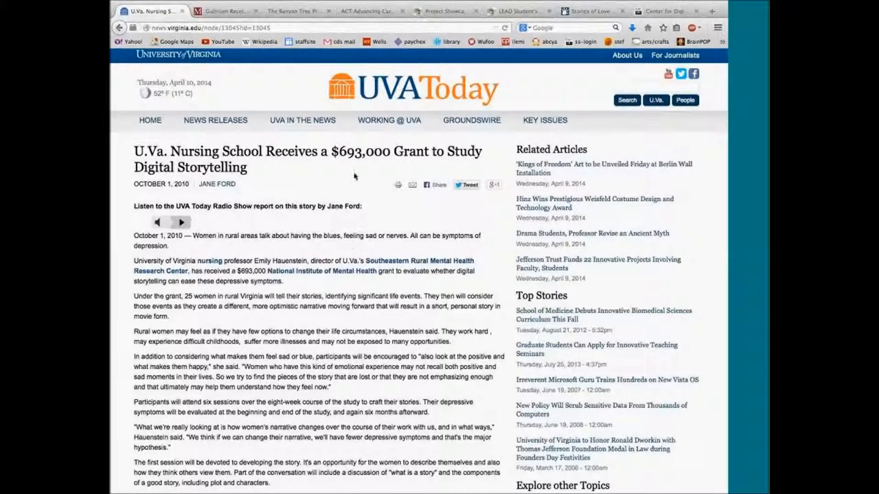
{"action": "mouse_move", "coordinate": [299, 188]}
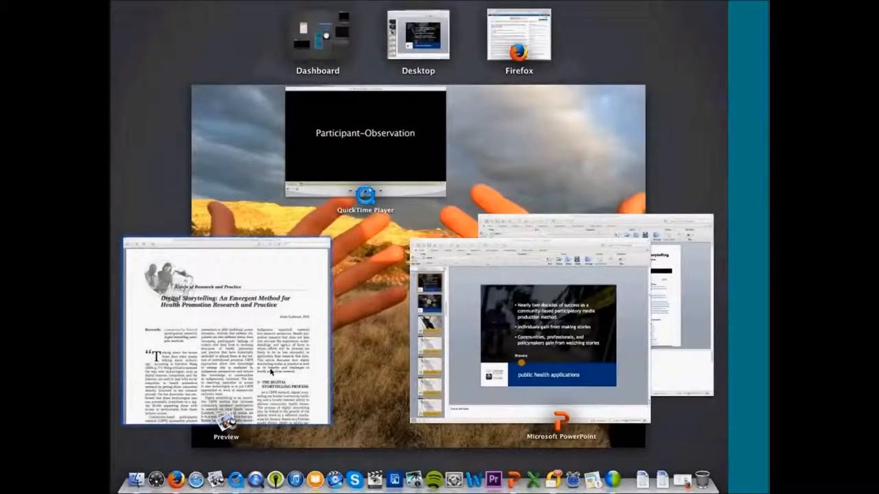
Bring Aline Gubrium's digital storytelling PDF article to the front in Preview.
{"action": "left_click", "coordinate": [240, 343]}
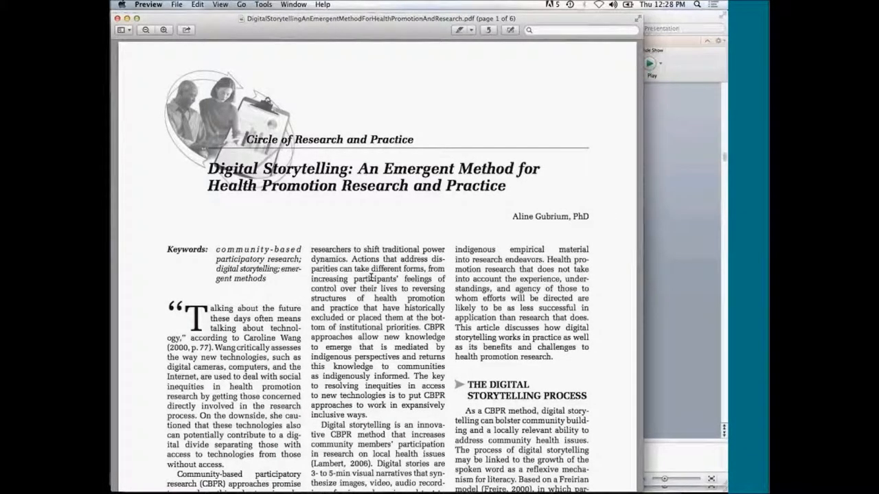
{"action": "mouse_move", "coordinate": [275, 118]}
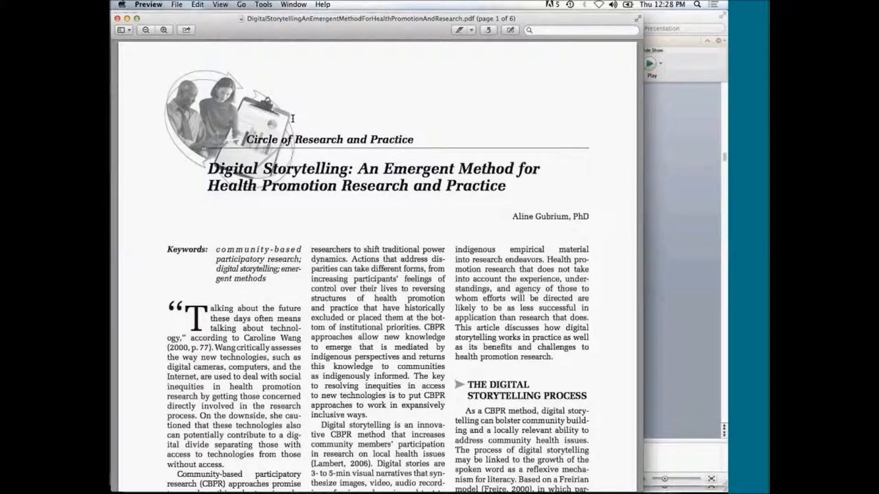
{"action": "mouse_move", "coordinate": [207, 36]}
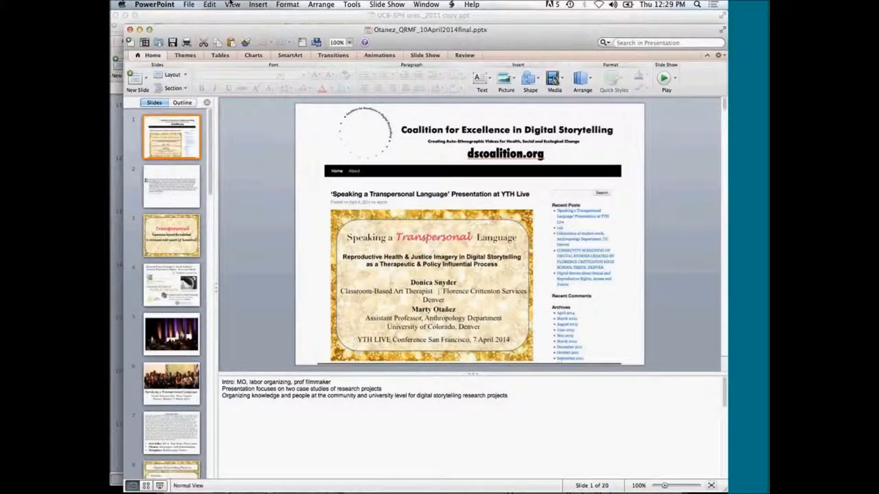
Run the Coalition for Excellence in Digital Storytelling deck in Presenter View.
{"action": "left_click", "coordinate": [232, 4]}
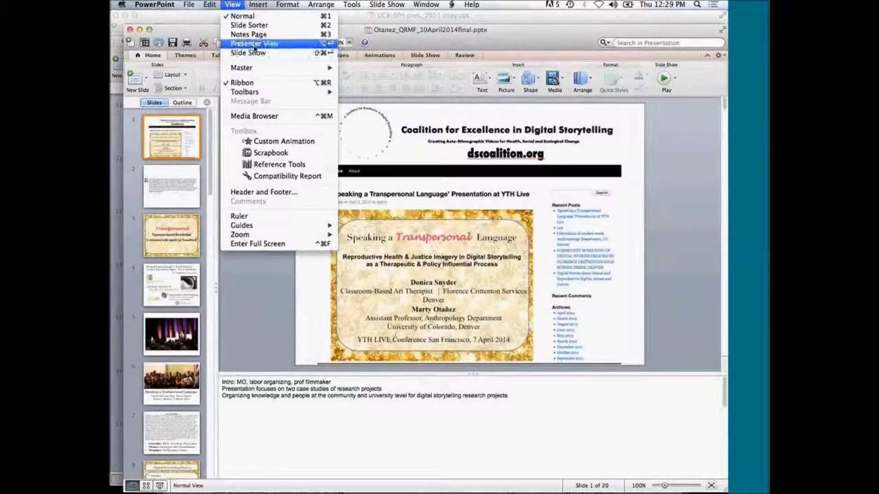
{"action": "left_click", "coordinate": [232, 5]}
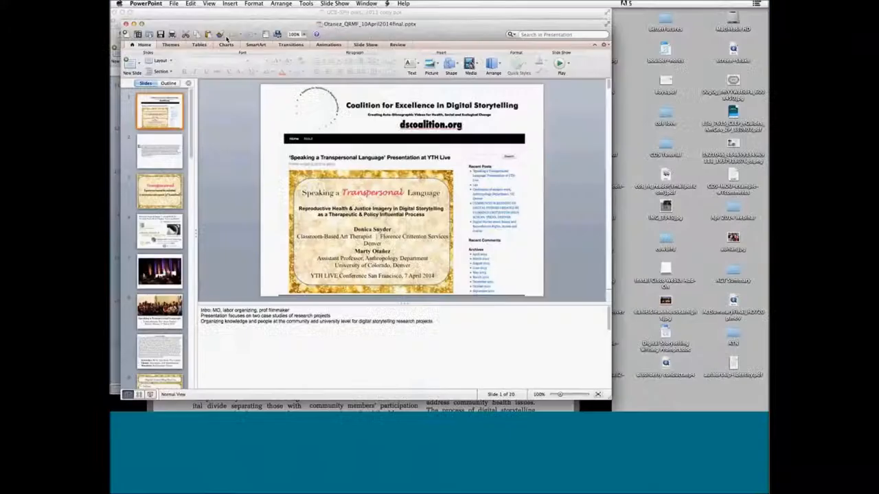
{"action": "left_click", "coordinate": [559, 63]}
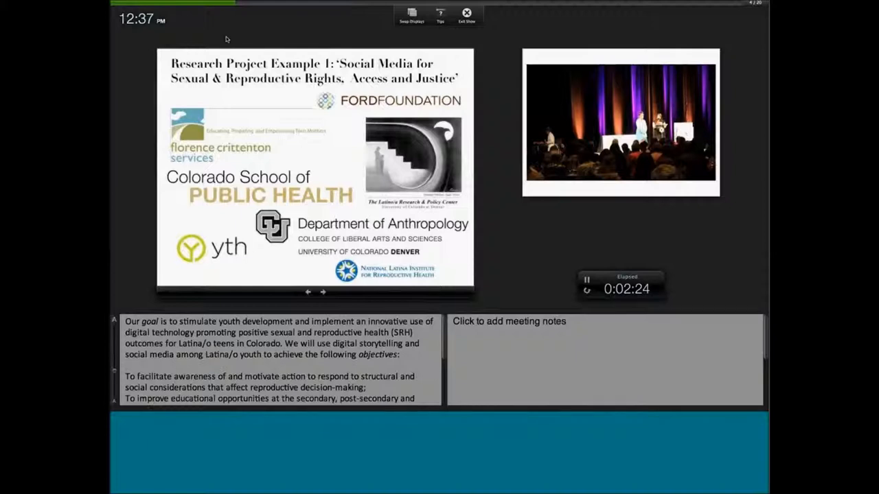
Advance the slideshow from slide 4 to the conference stage photo slide.
{"action": "left_click", "coordinate": [323, 292]}
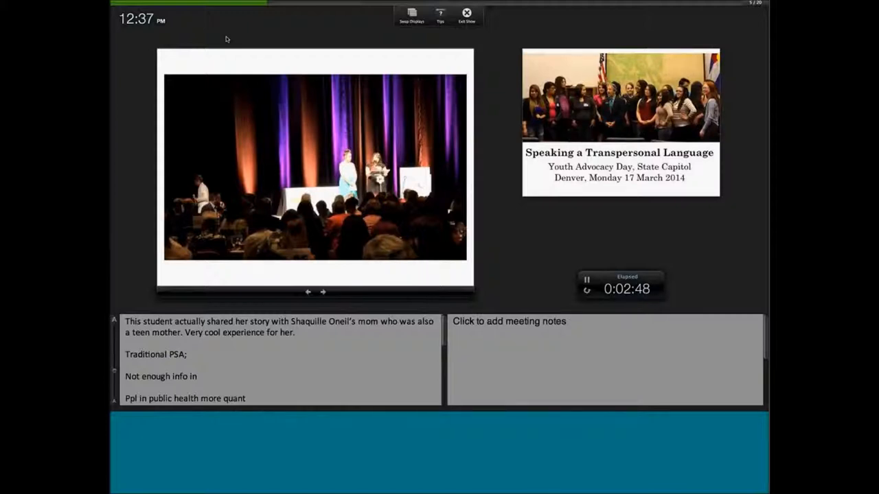
Advance two slides, past Youth Advocacy Day to the Script for BLOOMING slide.
{"action": "left_click", "coordinate": [323, 293]}
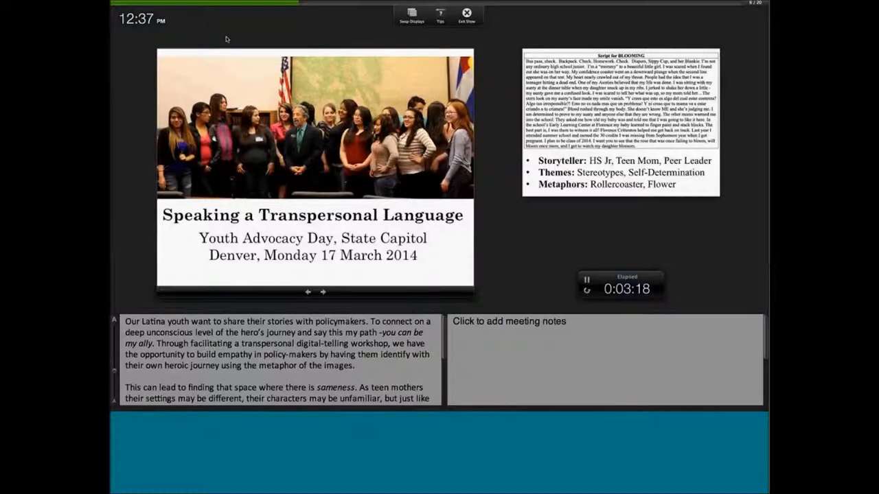
{"action": "left_click", "coordinate": [323, 292]}
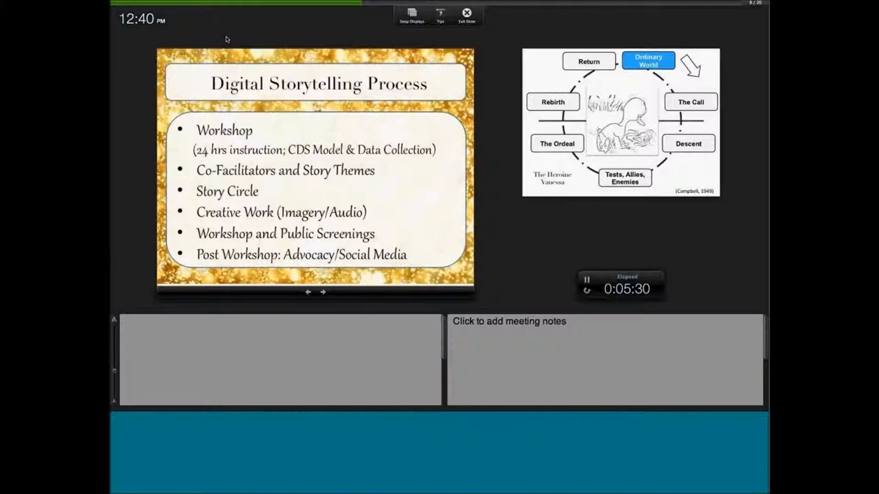
Advance the slideshow to slide 9, the heroine's journey diagram.
{"action": "left_click", "coordinate": [323, 292]}
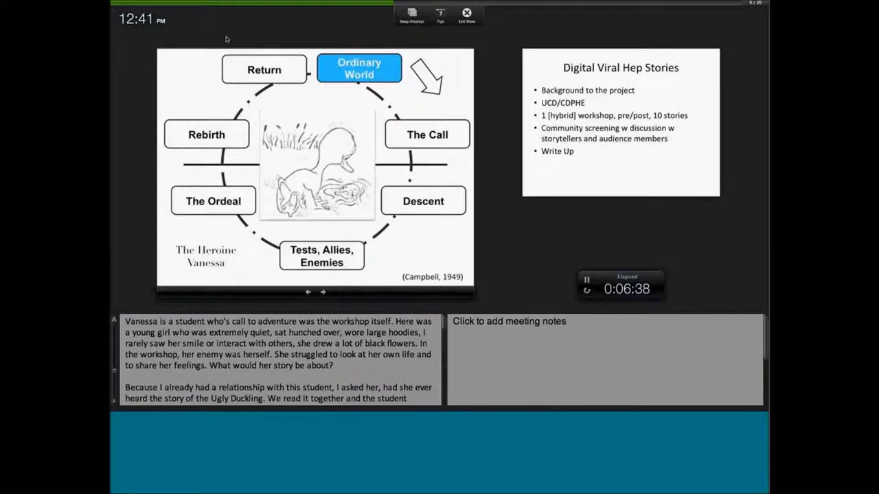
Advance the slideshow one slide past the hero's journey diagram.
{"action": "left_click", "coordinate": [324, 292]}
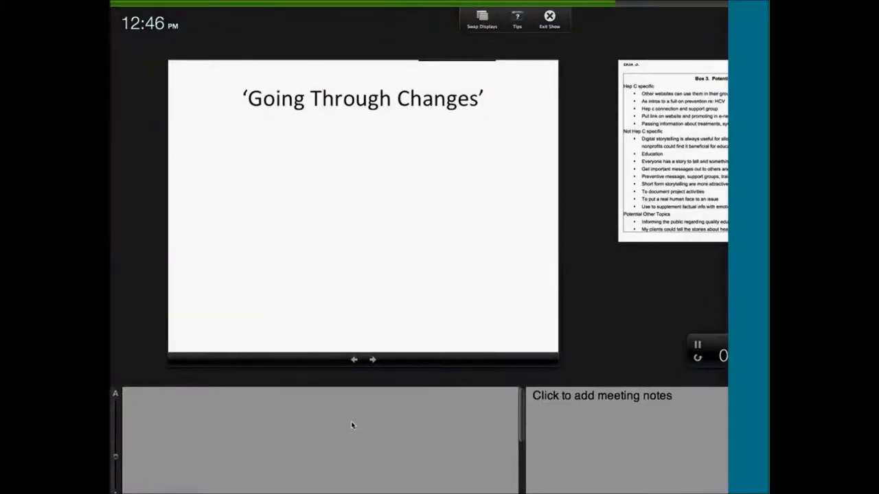
Leave the slideshow for editing on slide 13 and bring up QuickTime's open-file window.
{"action": "left_click", "coordinate": [548, 17]}
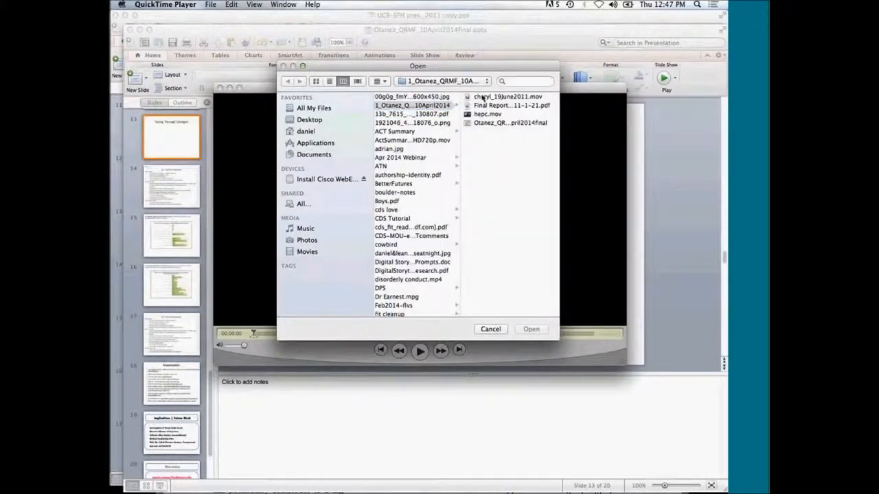
Open cheryl_19June2011.mov from the project folder in QuickTime Player.
{"action": "left_click", "coordinate": [496, 95]}
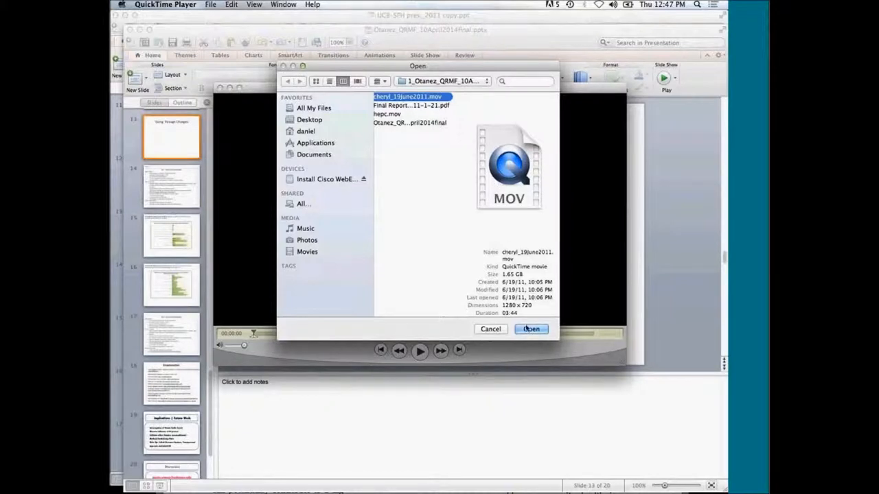
{"action": "mouse_move", "coordinate": [523, 324]}
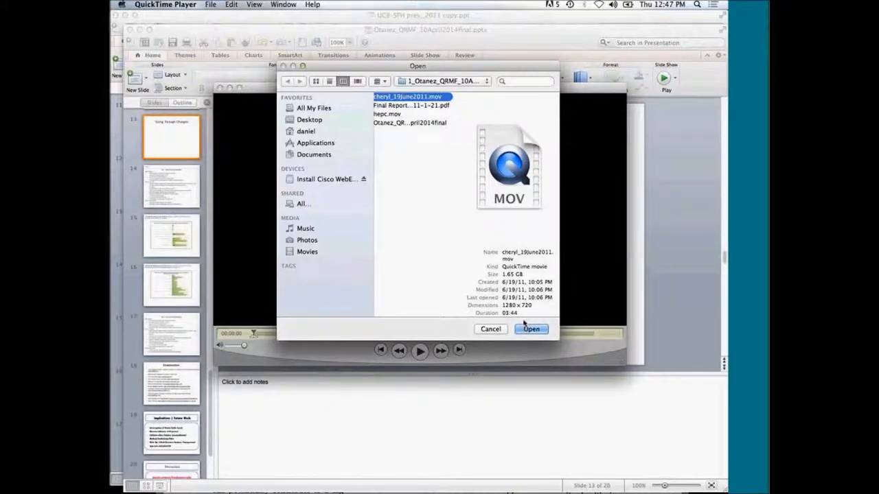
{"action": "left_click", "coordinate": [531, 329]}
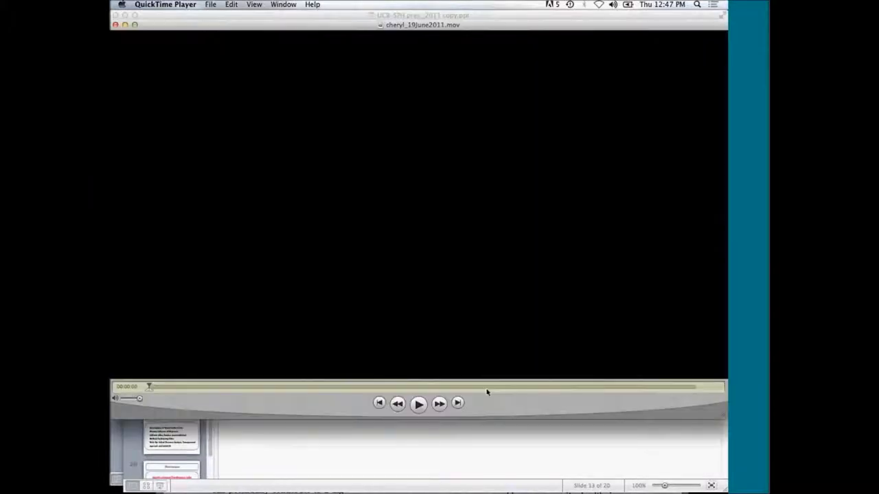
Play the cheryl_19June2011 movie briefly, then stop and close it.
{"action": "left_click", "coordinate": [418, 405]}
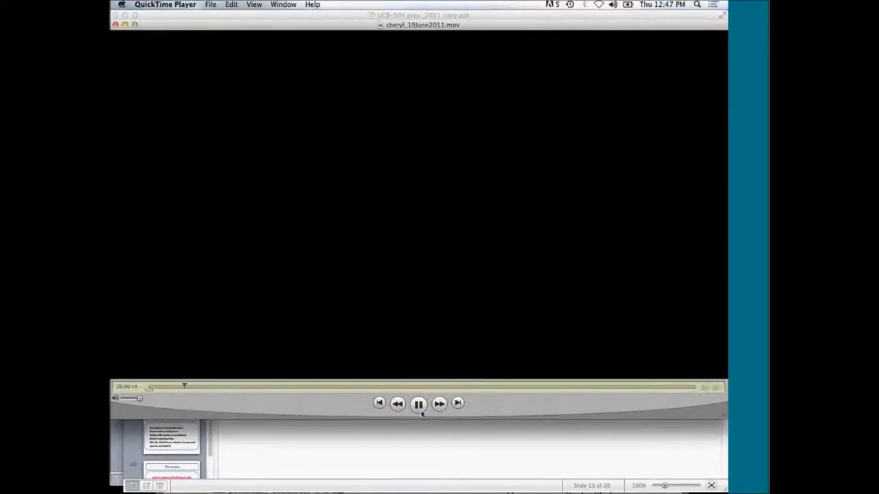
{"action": "left_click", "coordinate": [418, 403]}
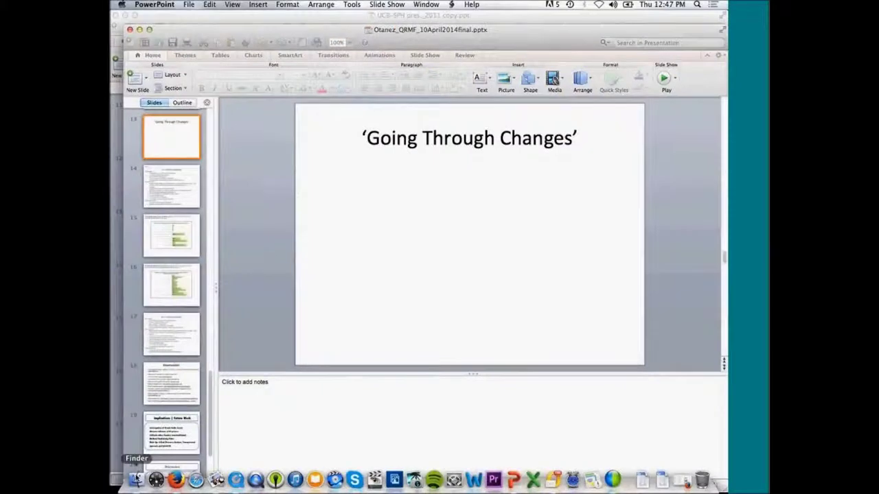
Open a Finder window, search 'vl', and launch VLC media player.
{"action": "left_click", "coordinate": [136, 475]}
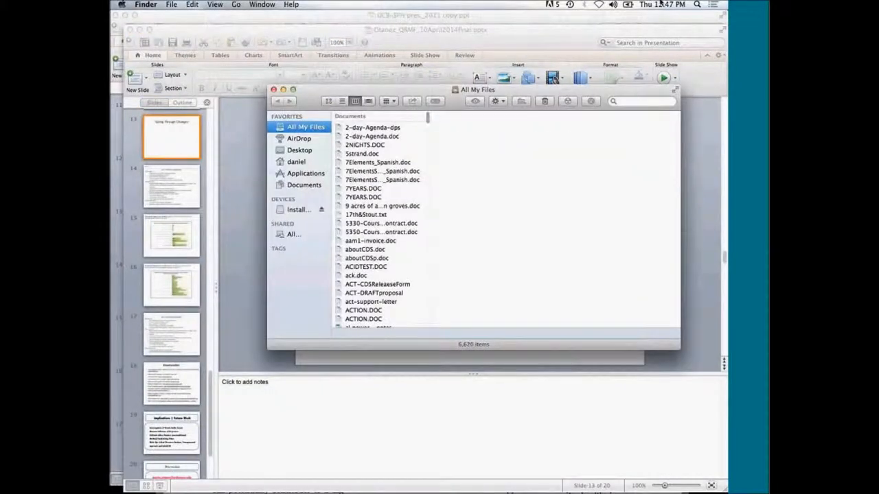
{"action": "type", "text": "vl"}
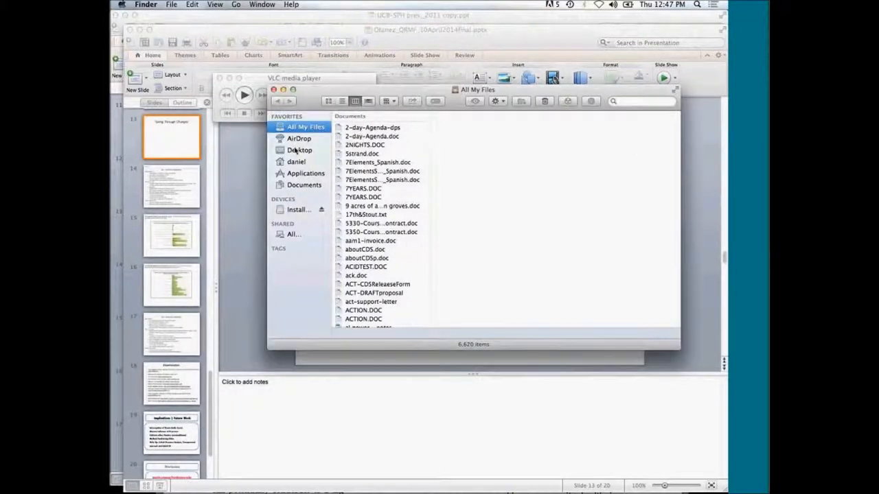
{"action": "left_click", "coordinate": [300, 150]}
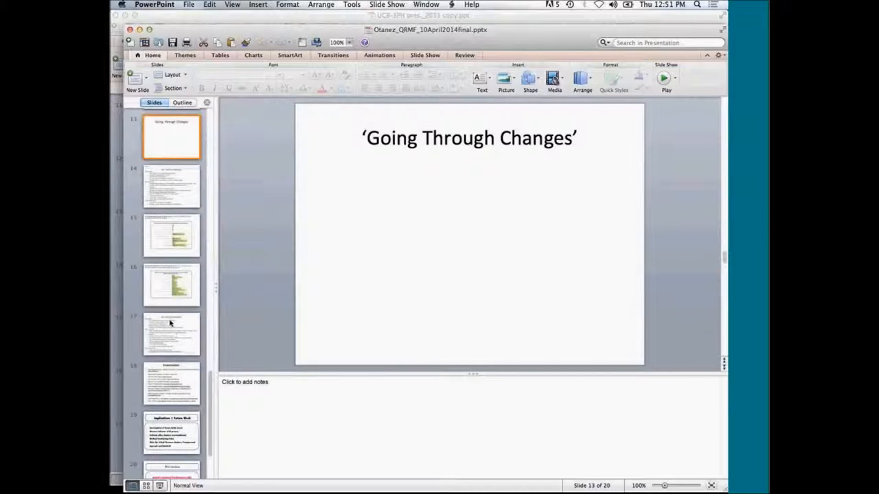
Start Presenter View from the View menu, opening on slide 14's potential-uses table.
{"action": "left_click", "coordinate": [232, 4]}
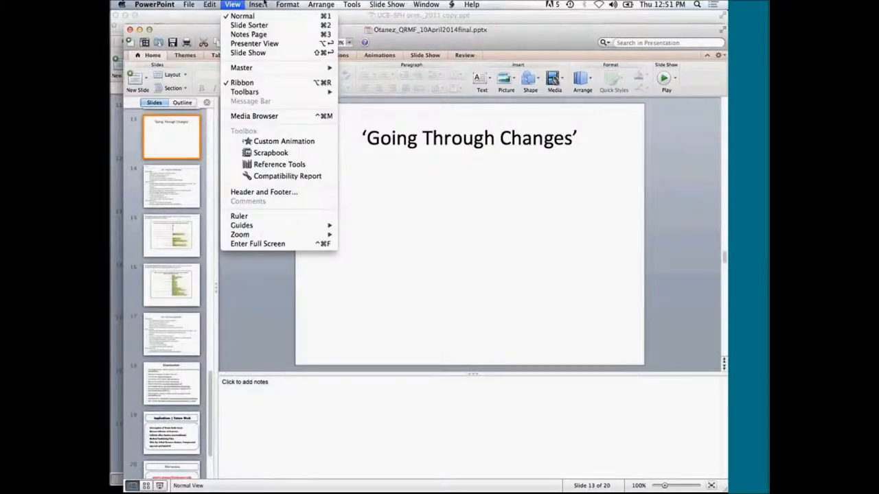
{"action": "mouse_move", "coordinate": [255, 43]}
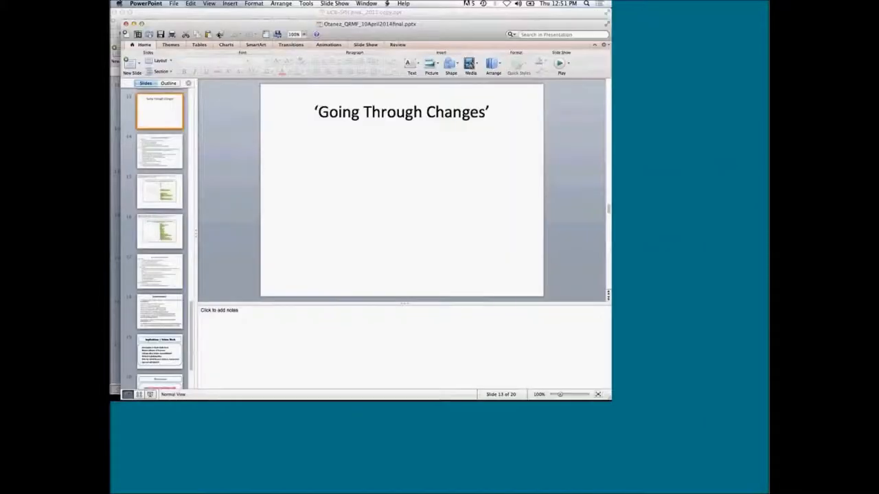
{"action": "left_click", "coordinate": [560, 61]}
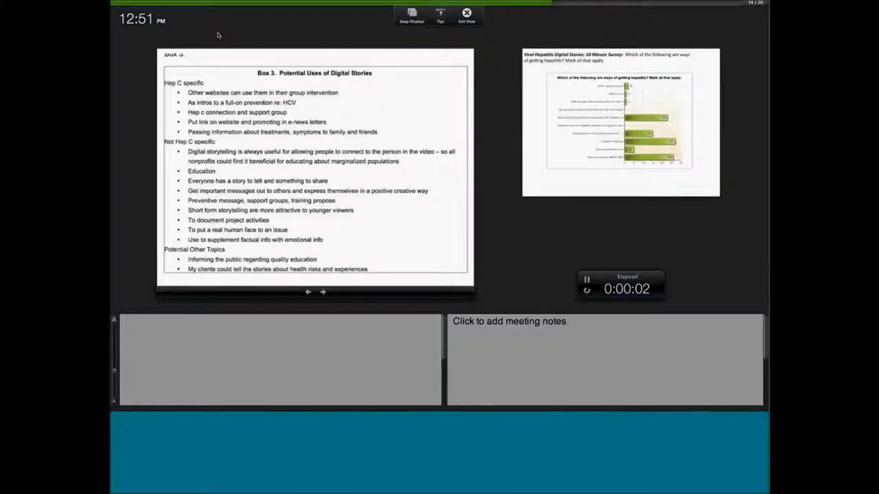
Move presenter view to slide 15, the hepatitis transmission survey chart.
{"action": "left_click", "coordinate": [322, 292]}
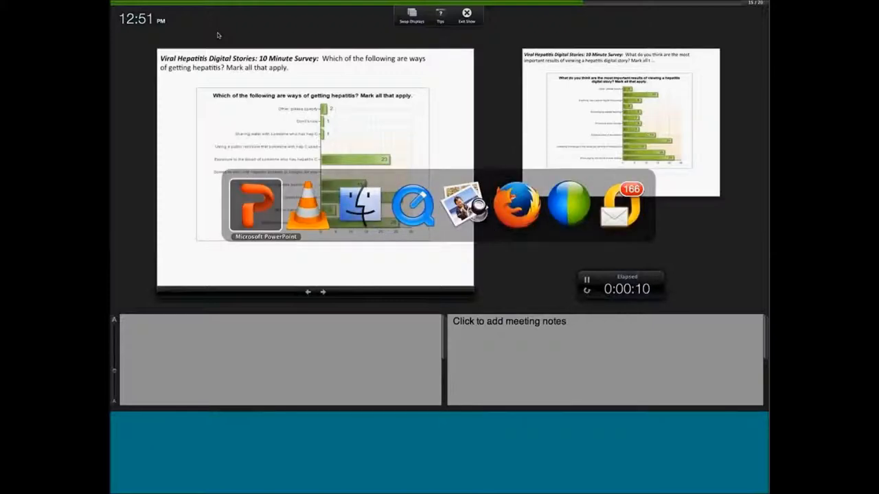
{"action": "left_click", "coordinate": [359, 206]}
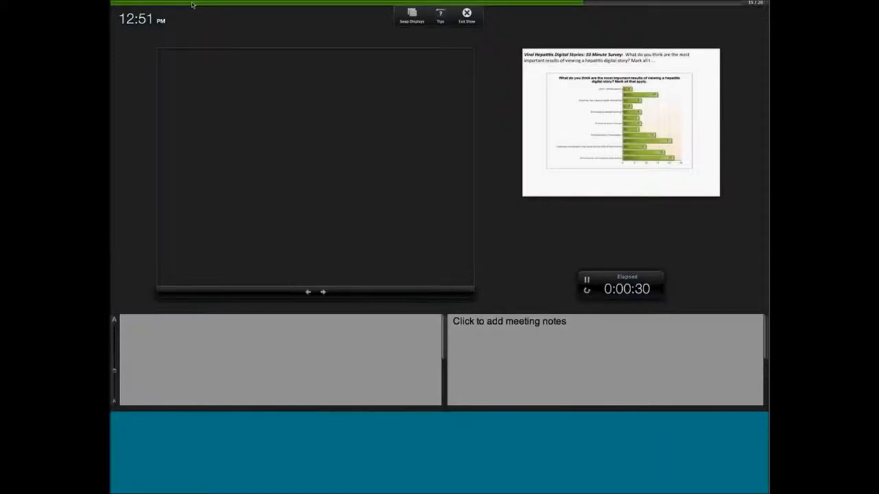
{"action": "mouse_move", "coordinate": [198, 11]}
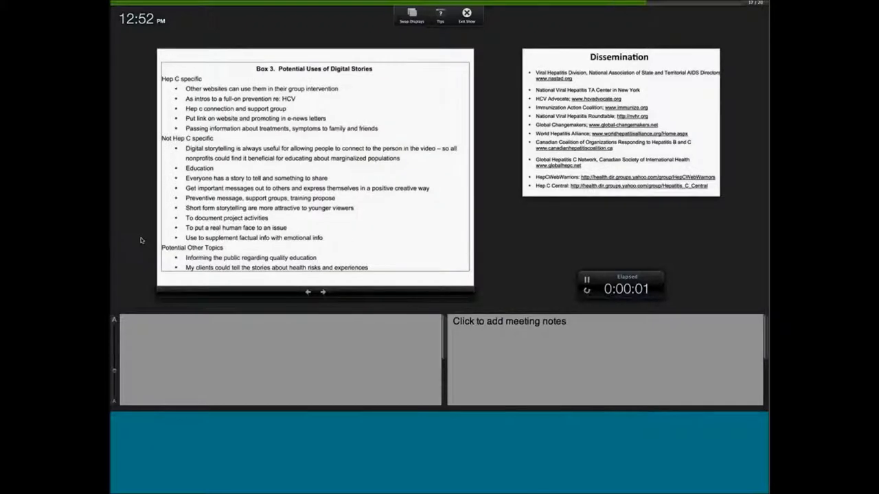
Advance presenter view through Dissemination to slide 19, 'Implications | Future Work'.
{"action": "left_click", "coordinate": [323, 292]}
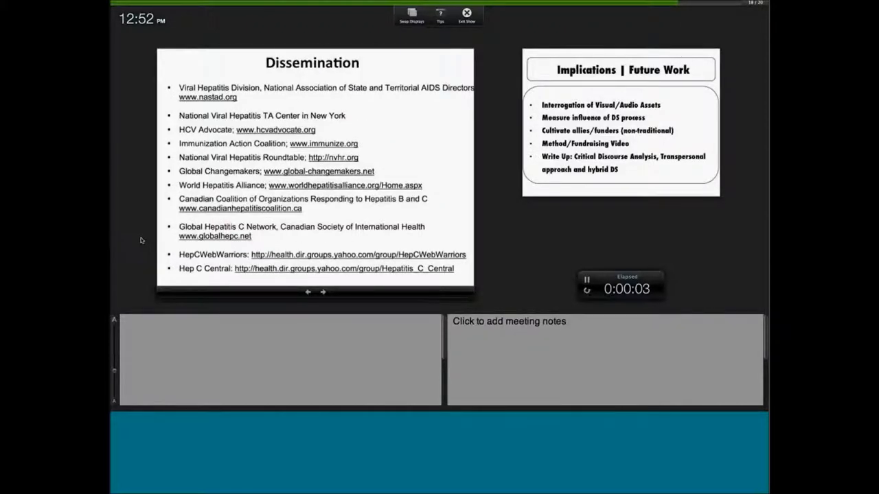
{"action": "left_click", "coordinate": [324, 292]}
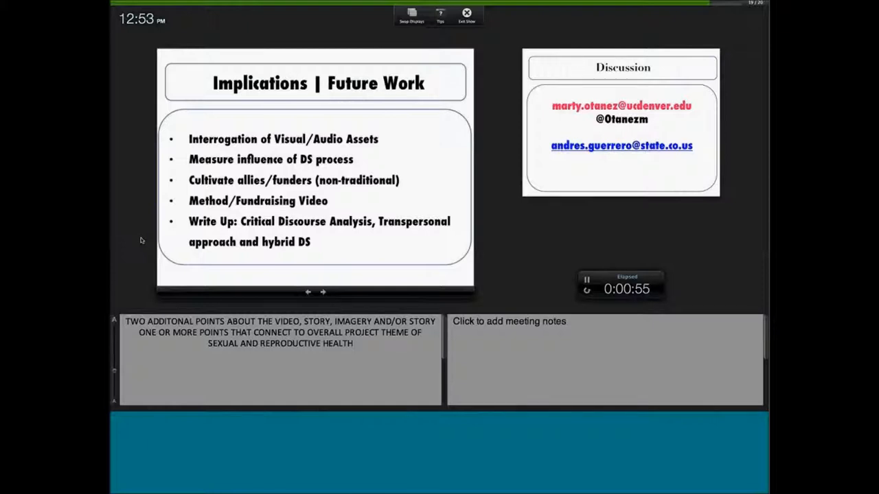
Advance past 'Implications | Future Work' toward the Discussion slide.
{"action": "left_click", "coordinate": [322, 293]}
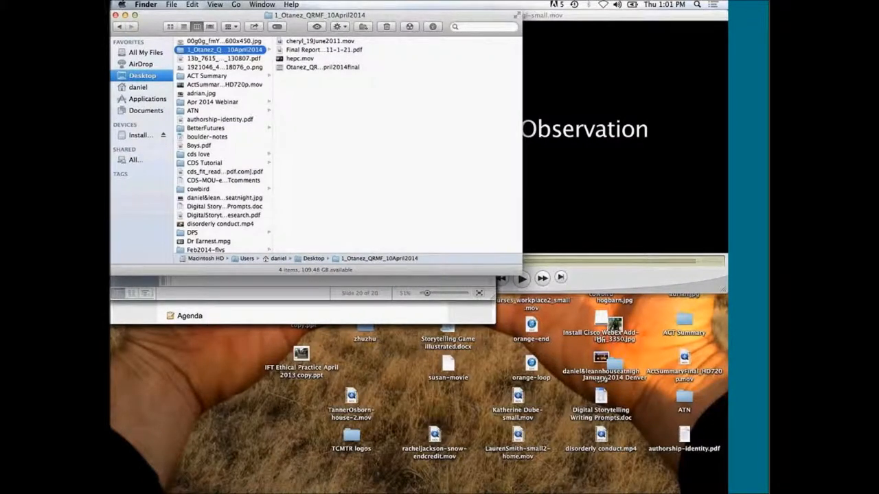
Bring Firefox forward and show the Center for Digital Storytelling homepage tab.
{"action": "key", "text": "mission_control"}
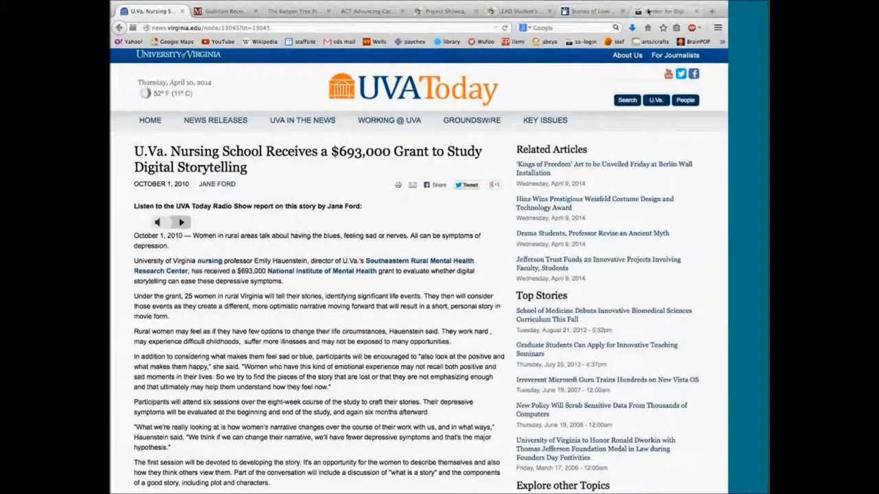
{"action": "left_click", "coordinate": [662, 11]}
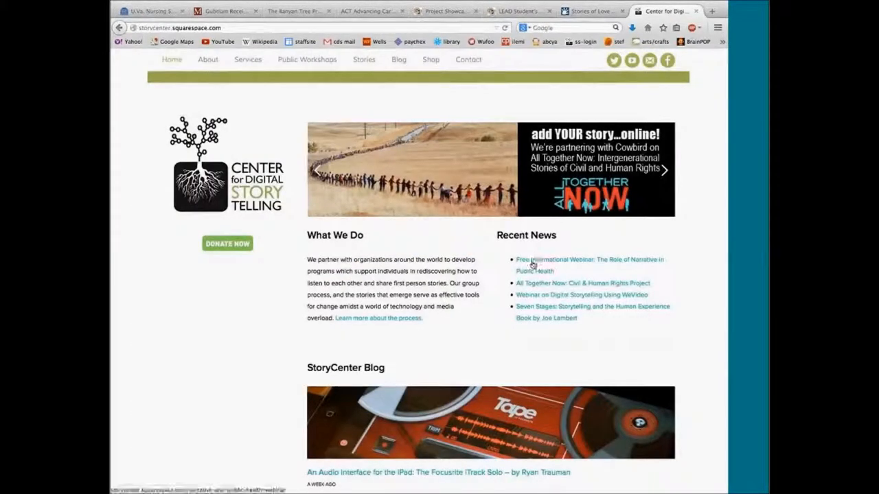